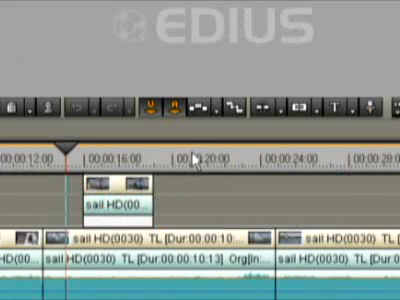
mouse_move(196, 105)
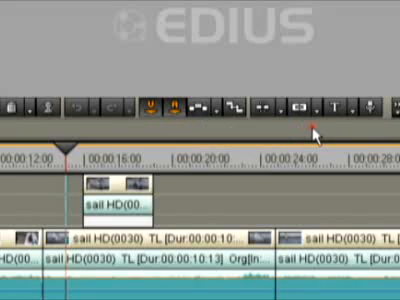
mouse_move(234, 104)
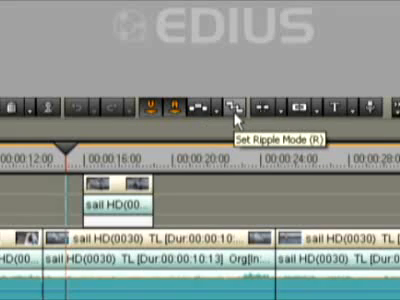
mouse_move(207, 103)
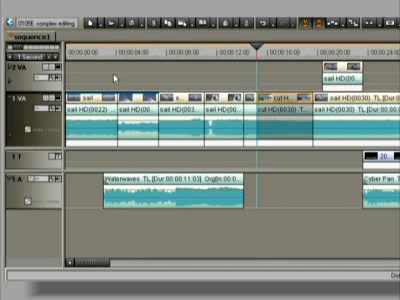
mouse_move(271, 169)
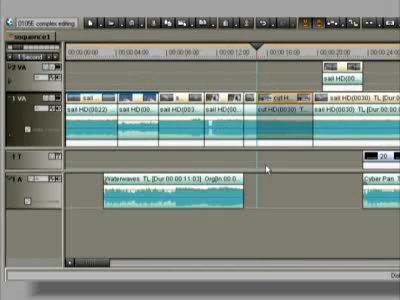